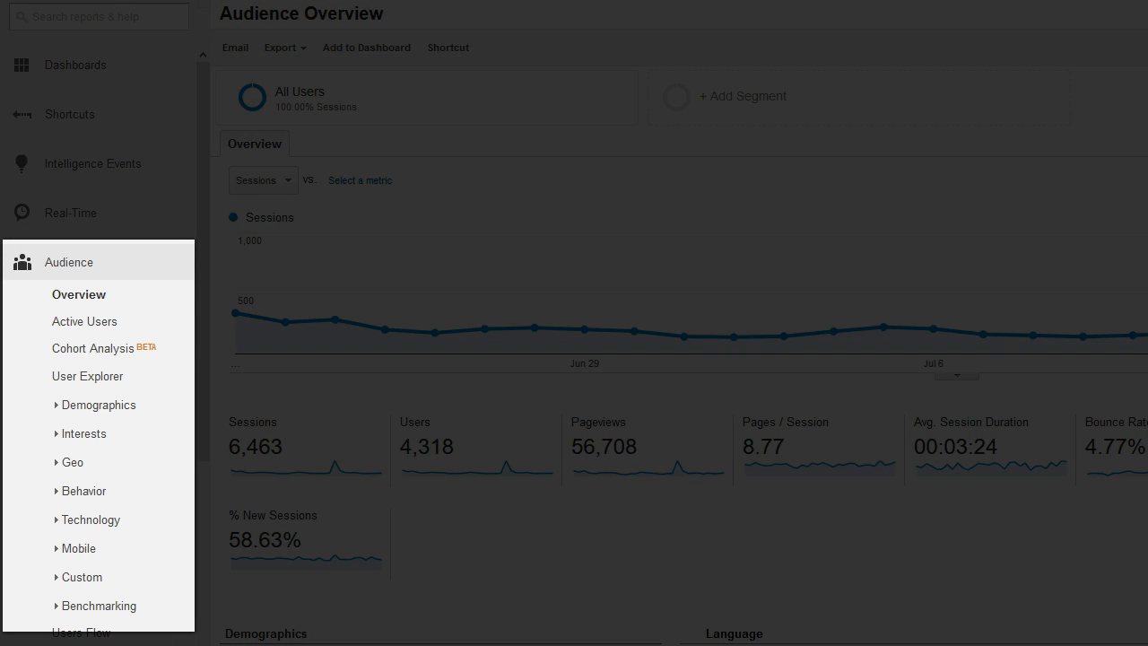
Open the Frequency & Recency report under Audience > Behavior.
left_click(82, 492)
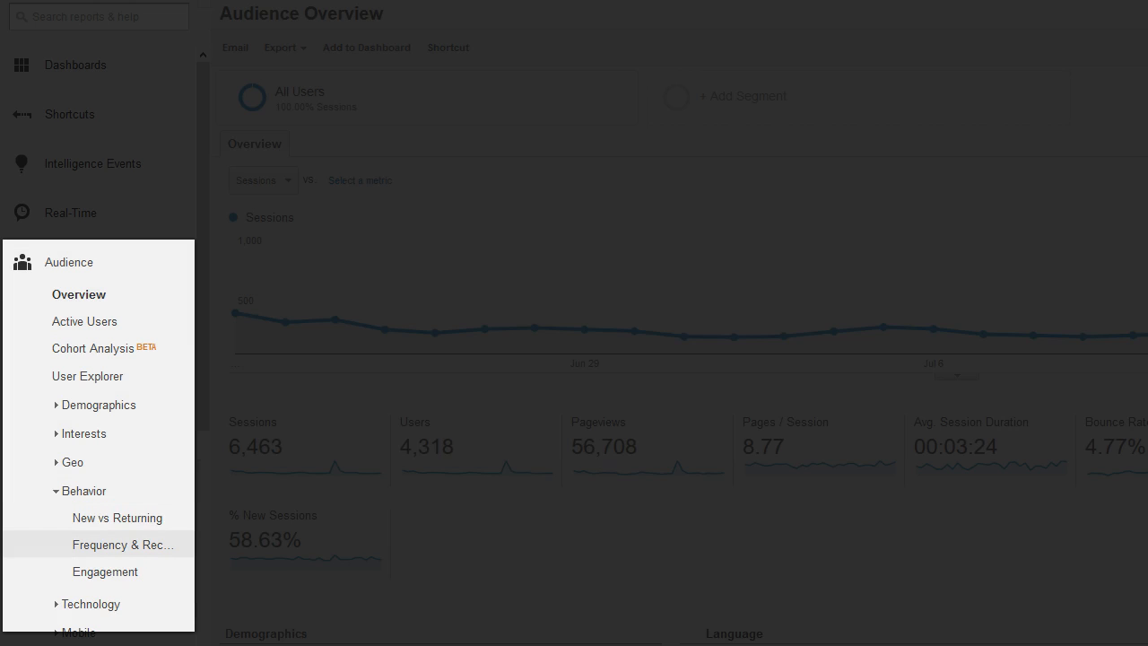
left_click(122, 546)
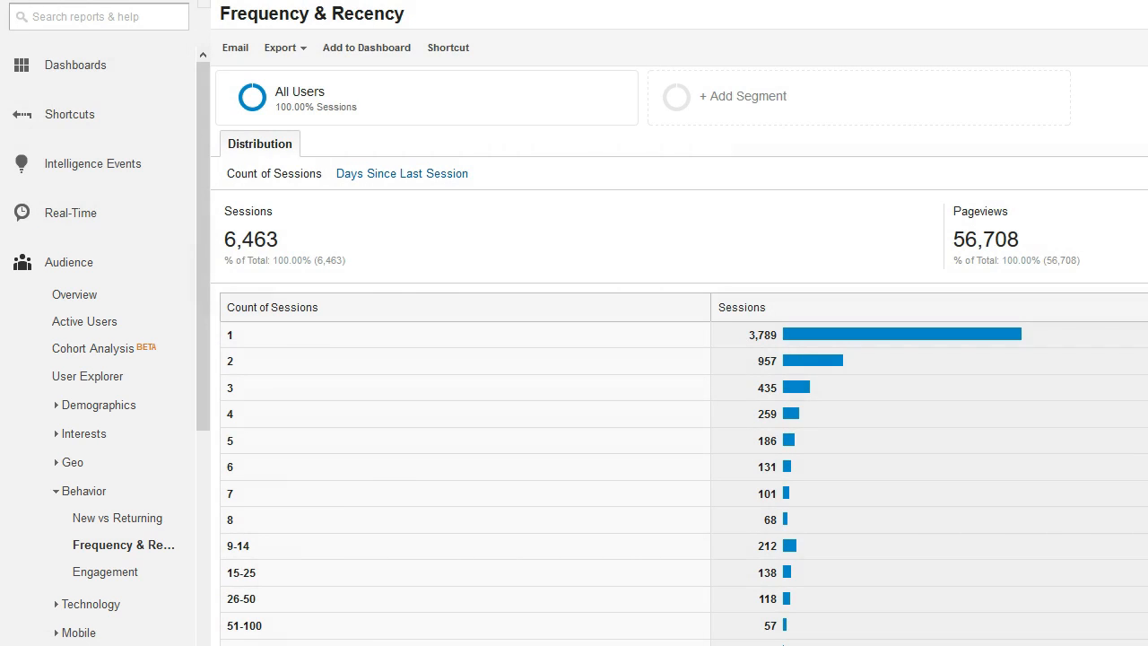
scroll("down", 3)
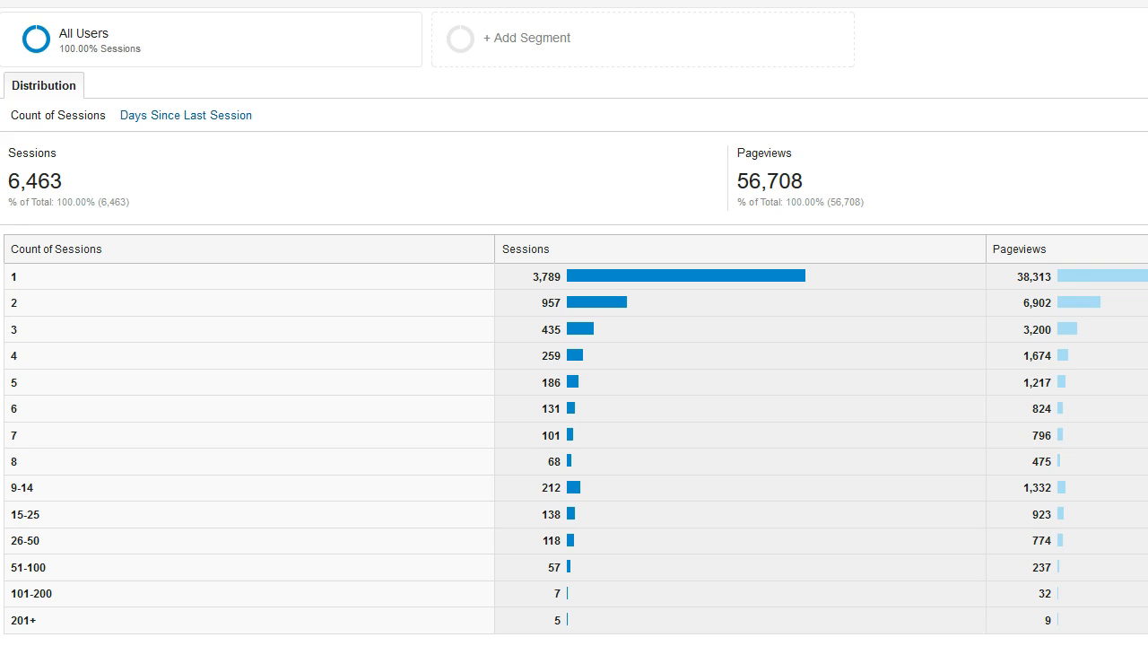
mouse_move(599, 302)
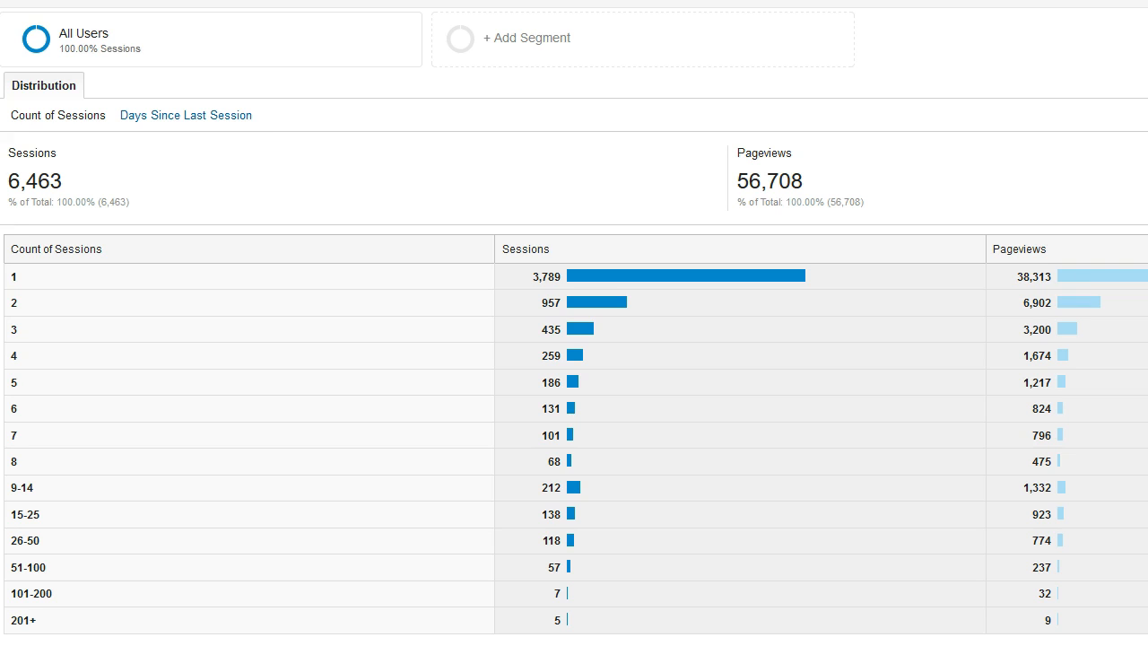
scroll("down", 3)
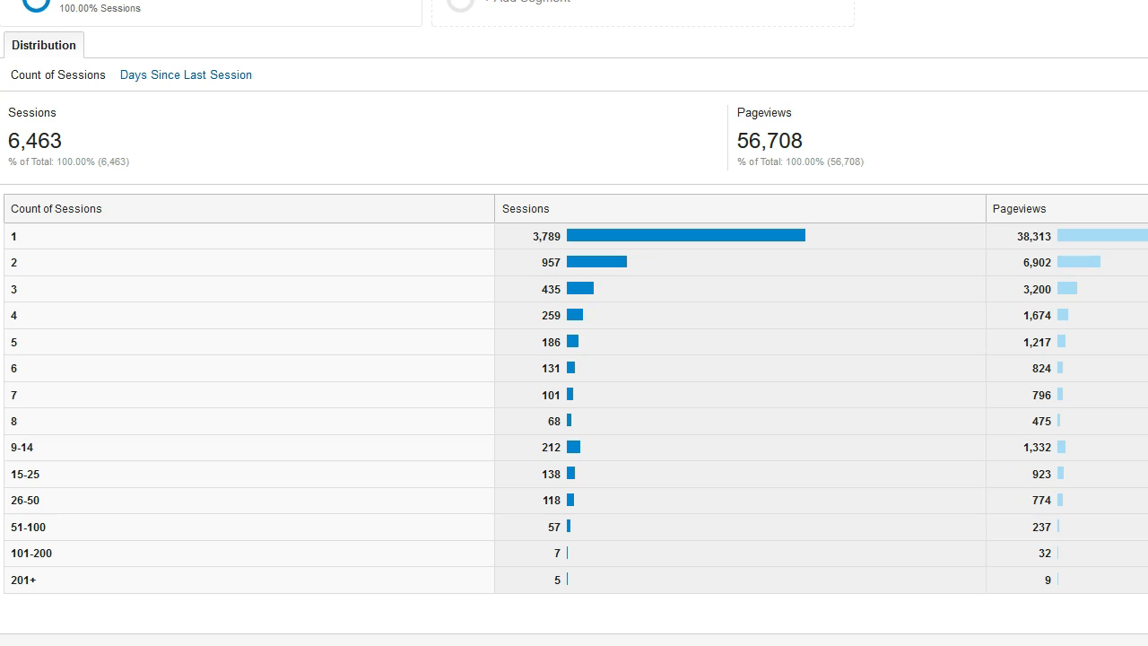
mouse_move(588, 287)
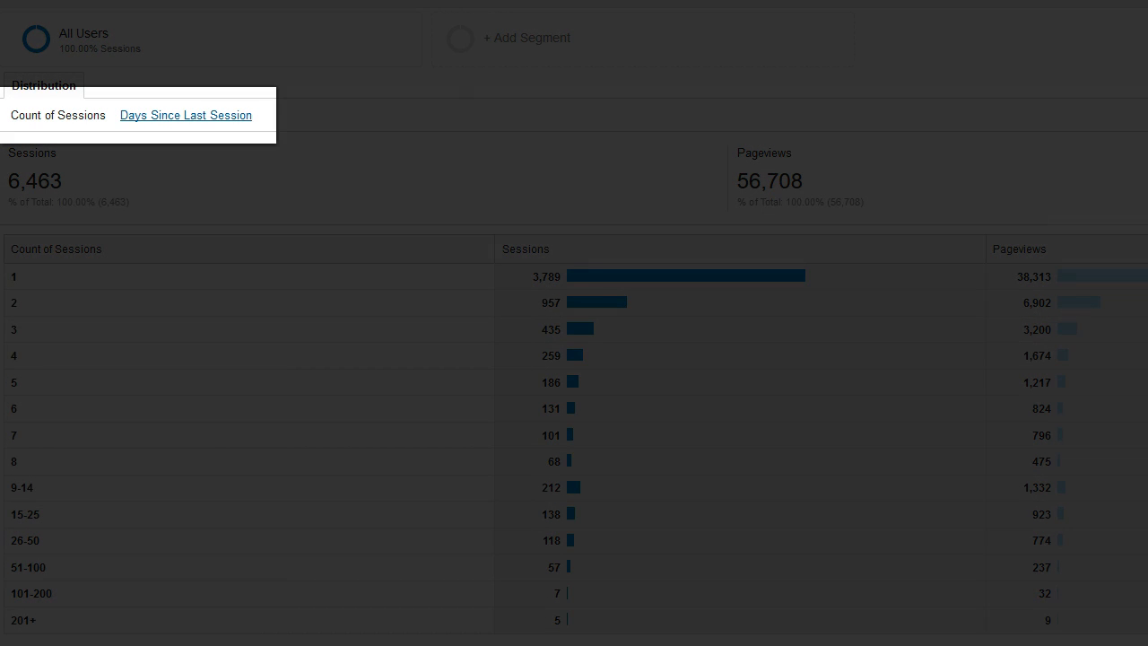
Switch the distribution to Days Since Last Session.
left_click(186, 115)
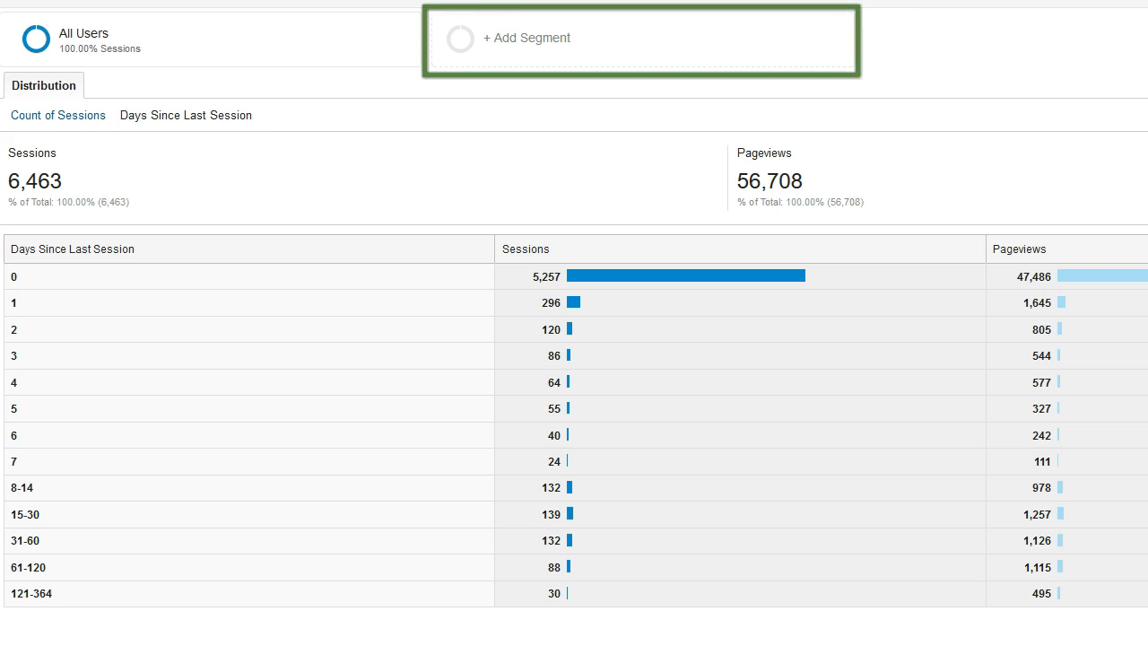
Apply the Sessions with Conversions segment, narrowing the report to its 57 sessions.
left_click(528, 38)
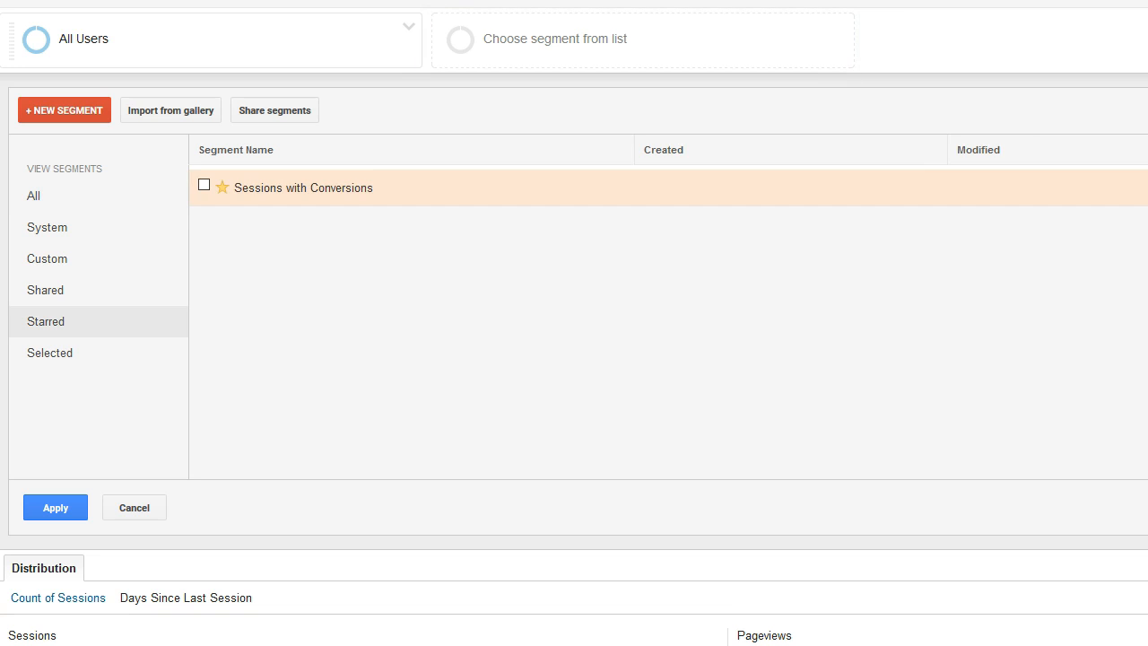
mouse_move(302, 189)
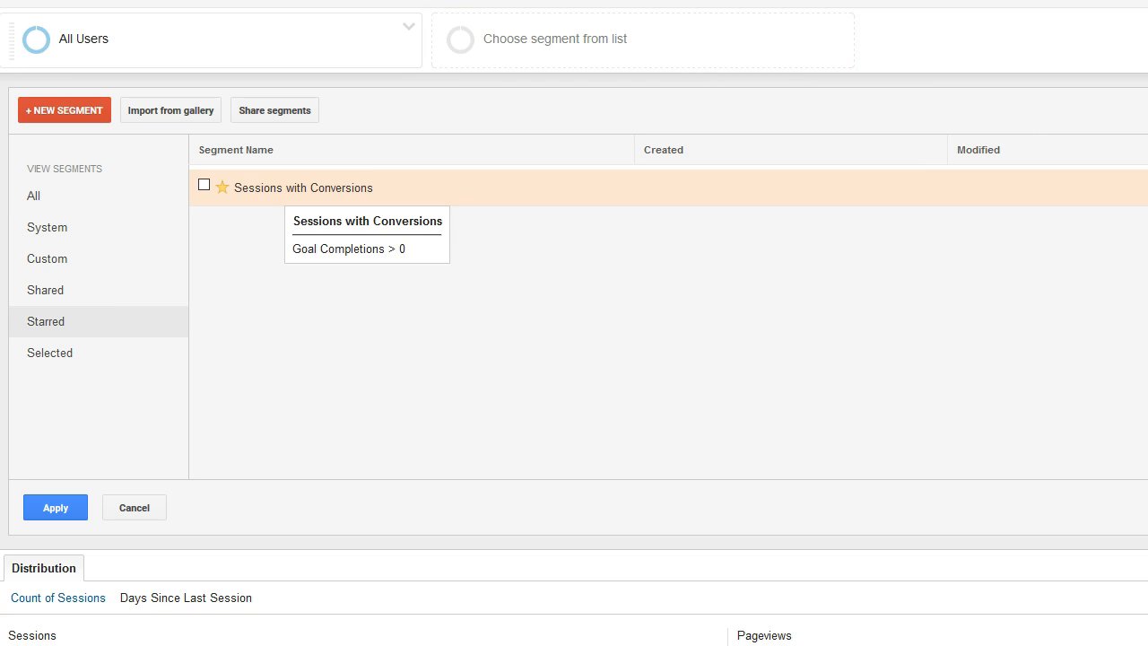
left_click(204, 185)
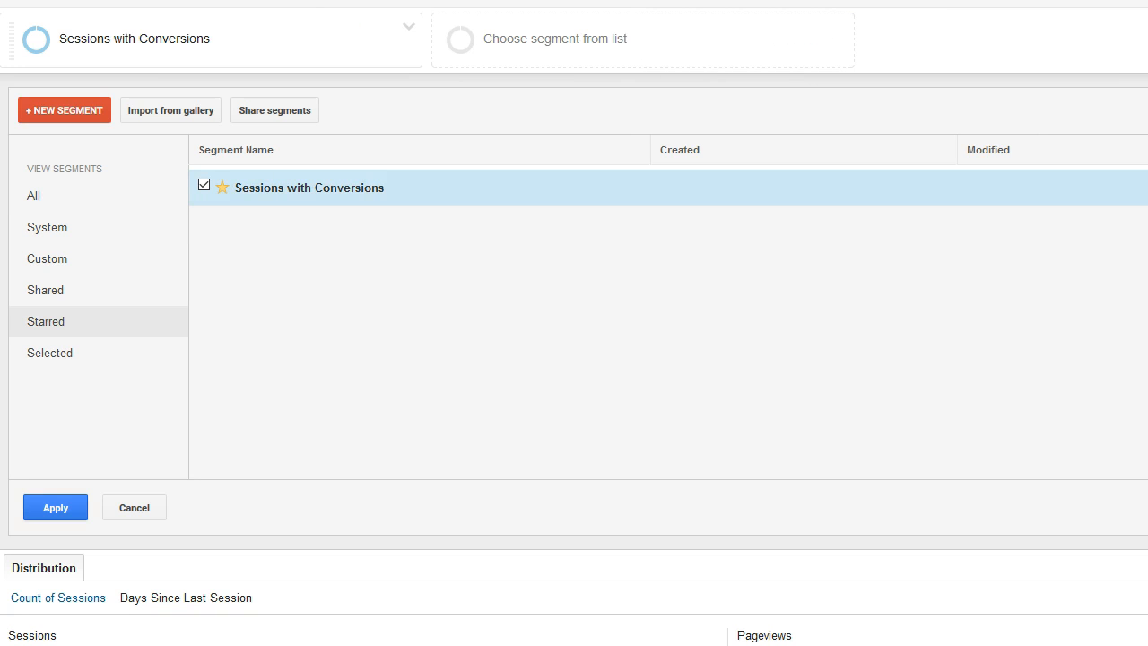
left_click(54, 506)
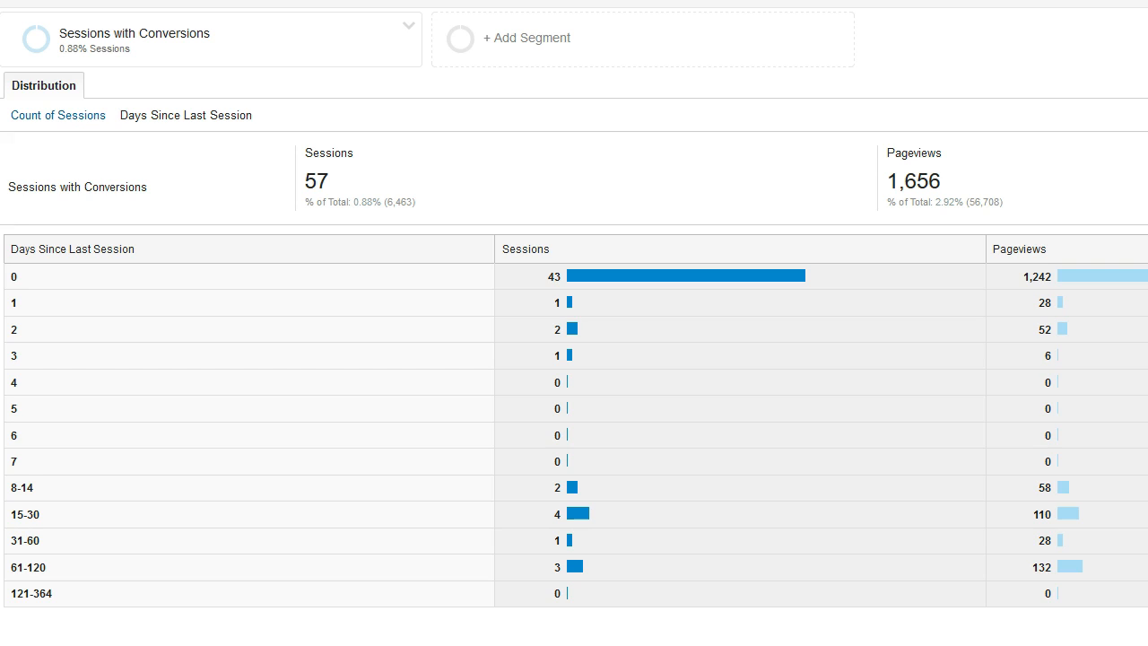
Switch the segmented report back to the Count of Sessions distribution.
left_click(186, 115)
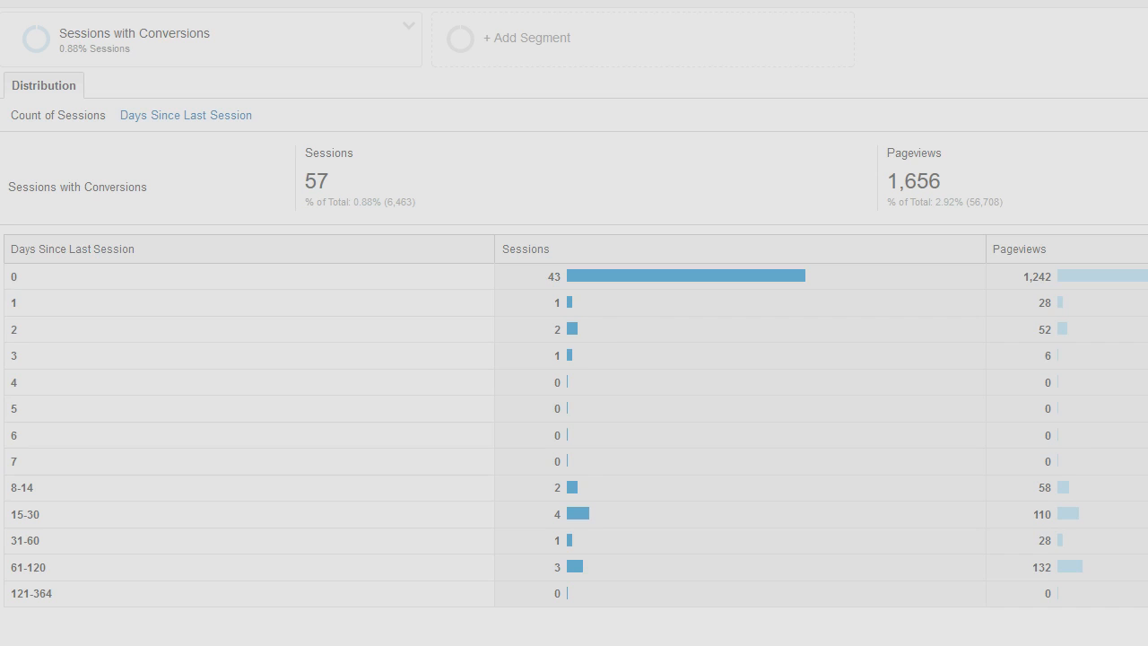
left_click(57, 115)
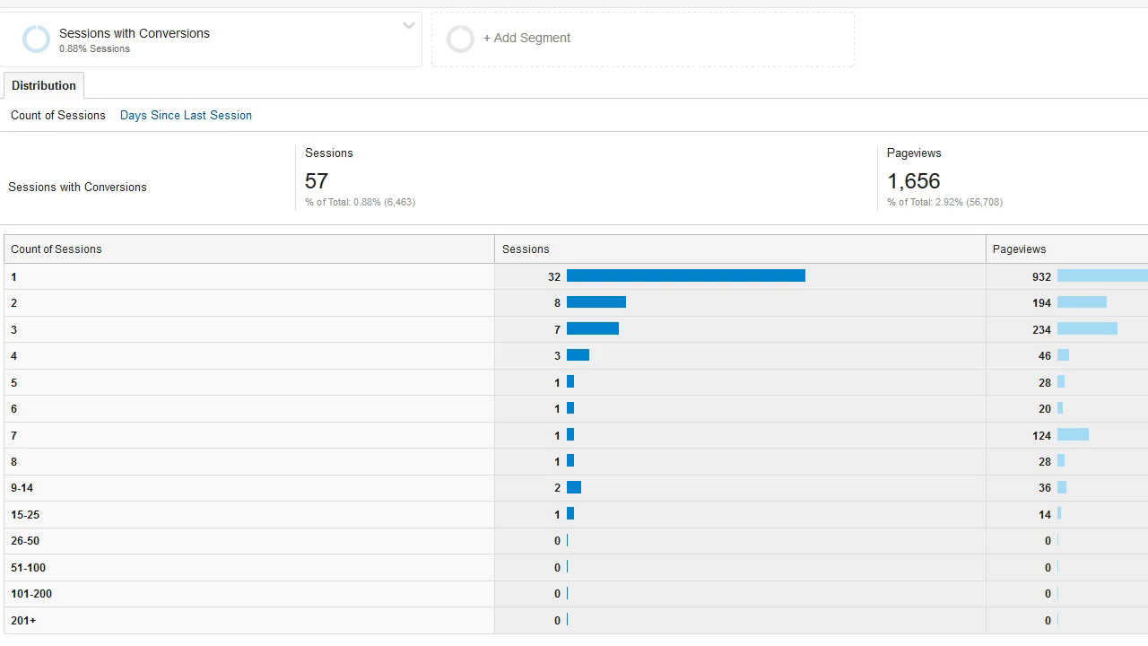